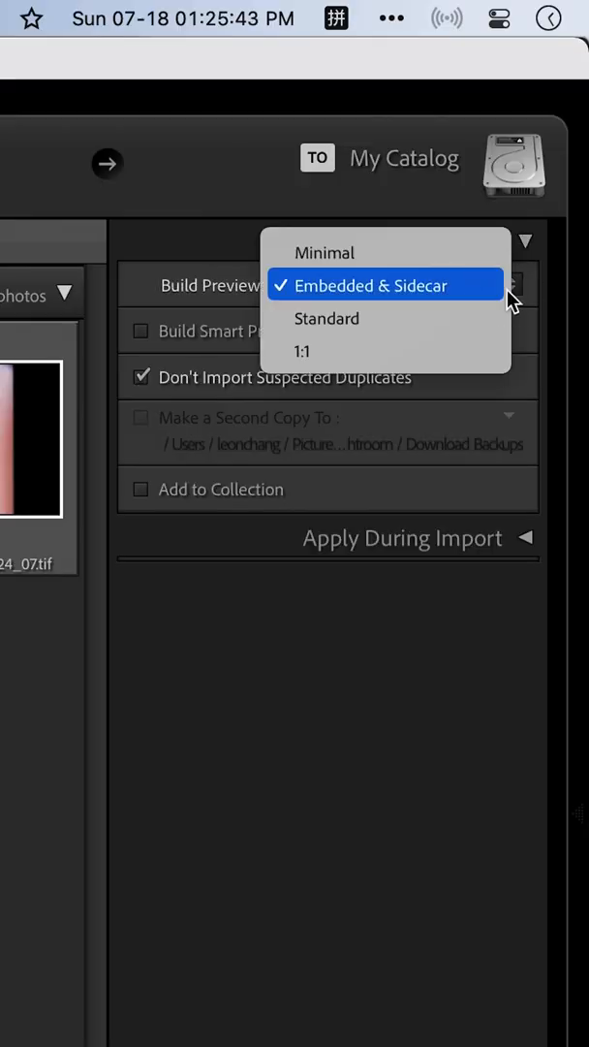
Step: Set Build Previews in the File Handling panel to Minimal, replacing Embedded & Sidecar
left_click(325, 253)
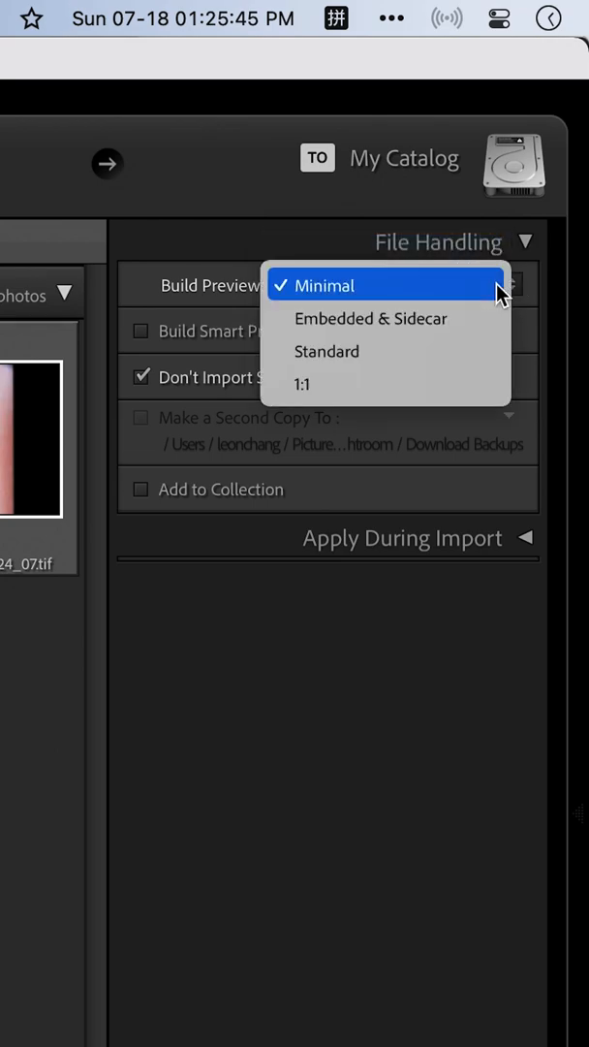